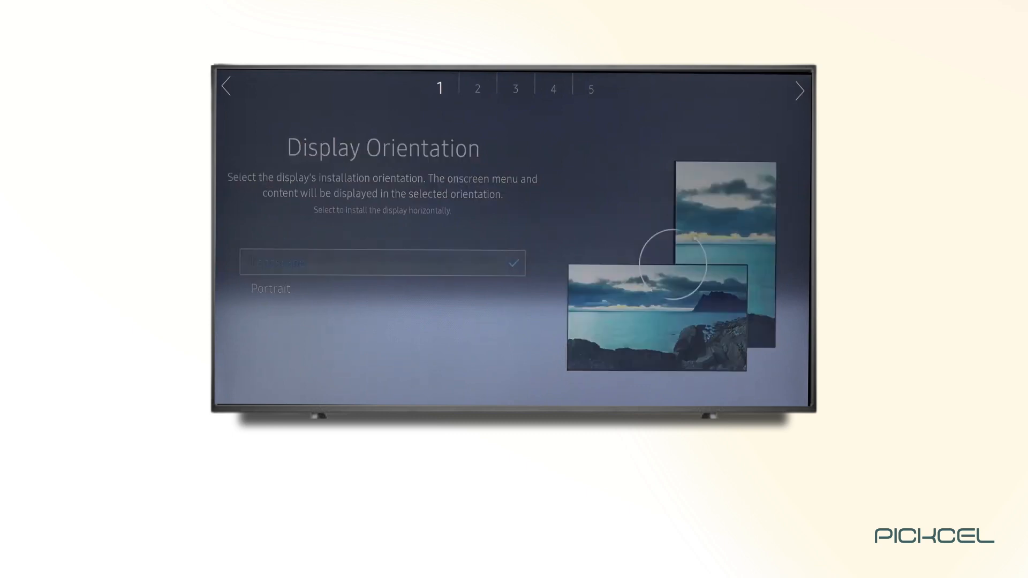
- Choose Landscape as the display orientation
{"action": "left_click", "coordinate": [798, 91]}
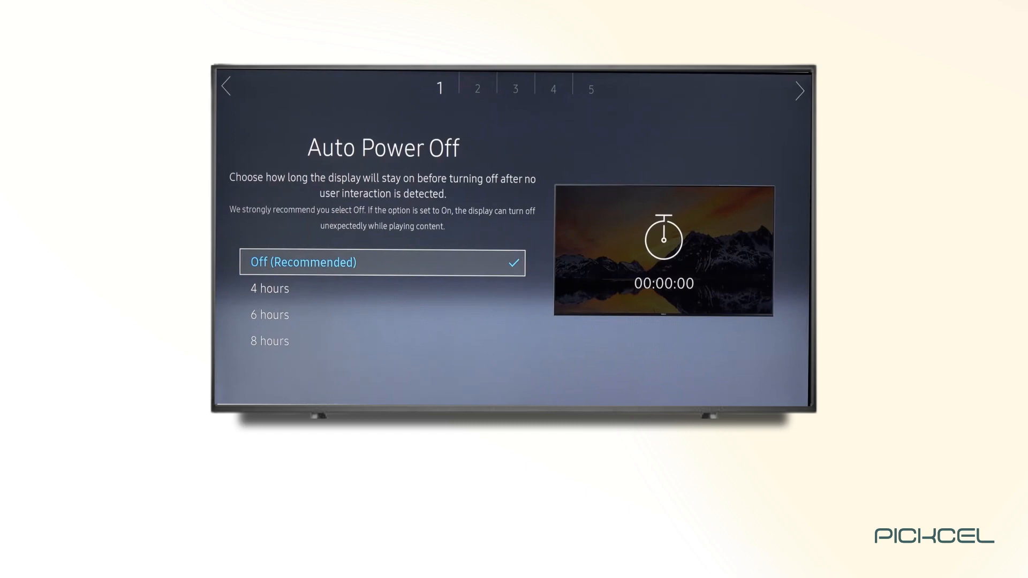
- Keep Auto Power Off at Off (Recommended) and pick URL Launcher under Play via
{"action": "left_click", "coordinate": [798, 91]}
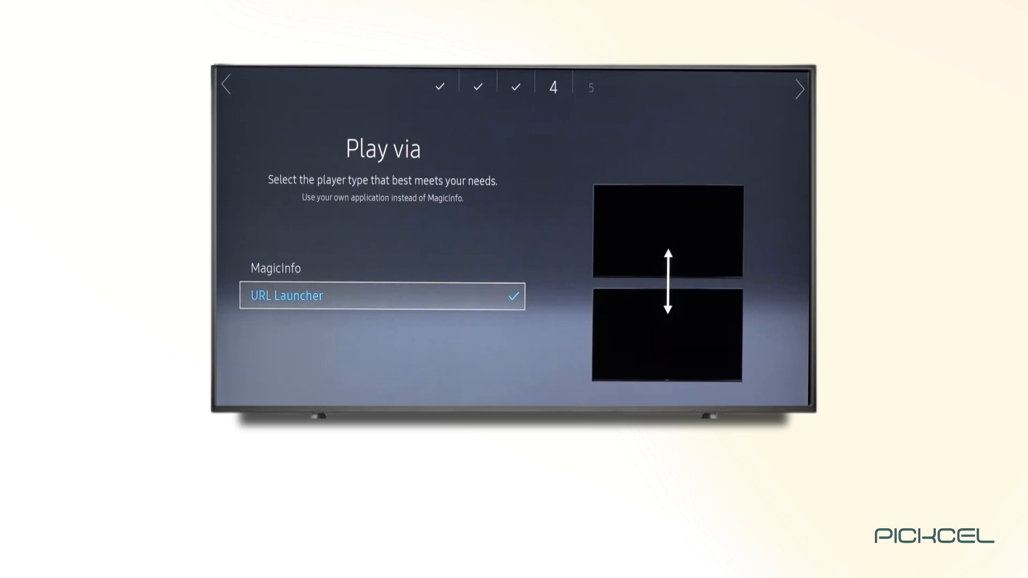
{"action": "left_click", "coordinate": [382, 296]}
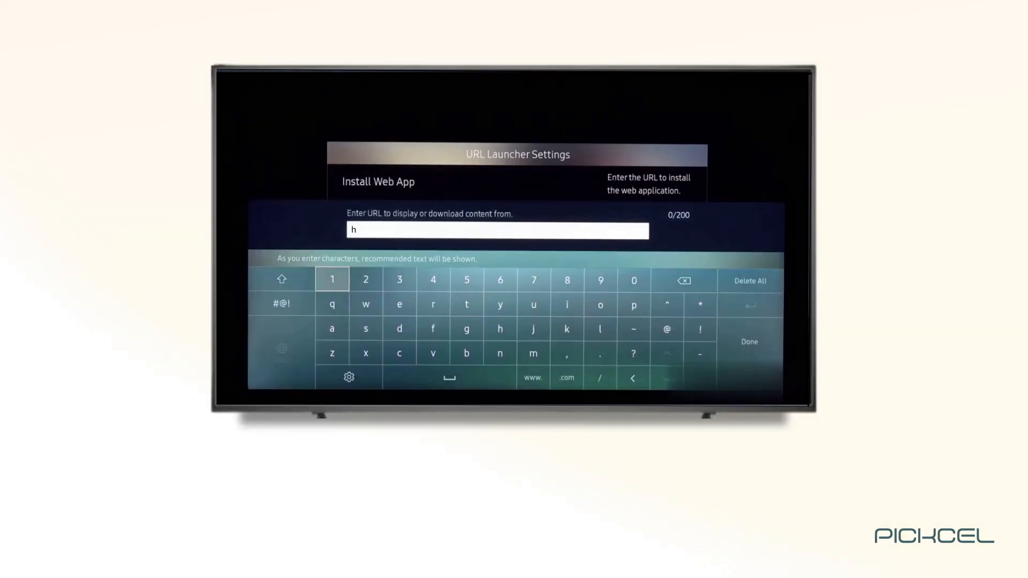
{"action": "type", "text": "https://console.pi"}
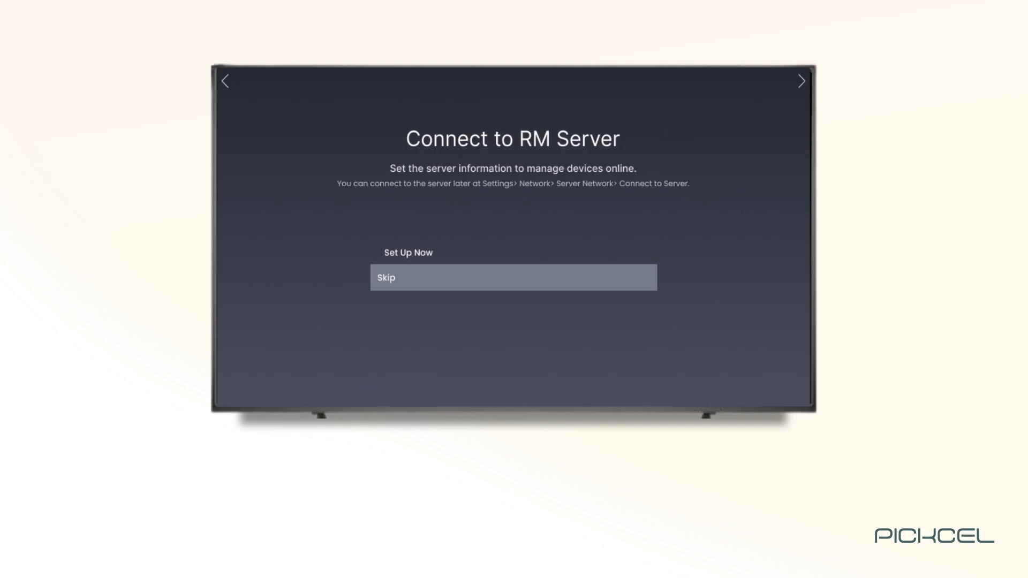
- Skip the RM server, complete setup, and launch URL Launcher to show the Pickcel code
{"action": "left_click", "coordinate": [513, 277]}
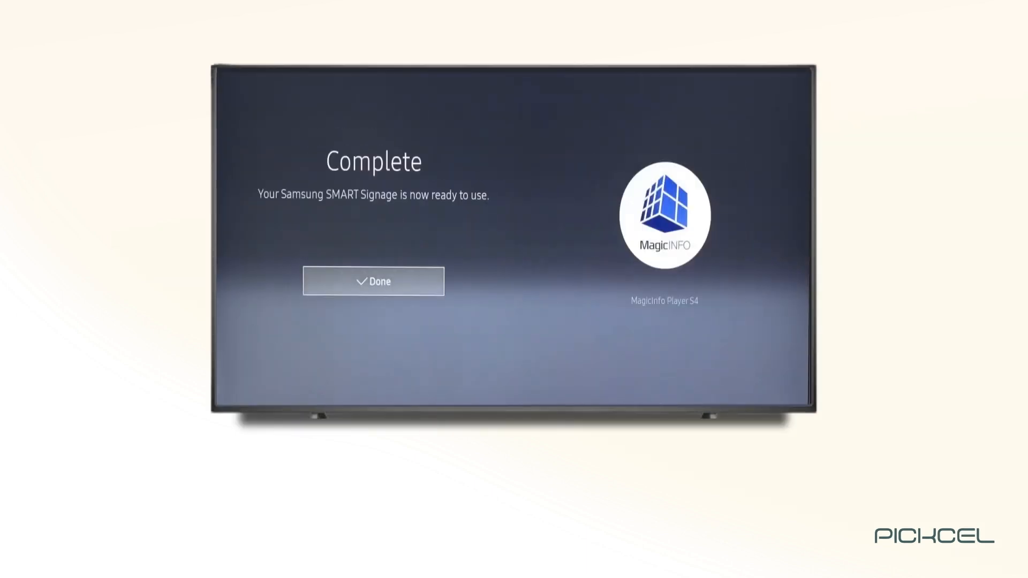
{"action": "left_click", "coordinate": [373, 281]}
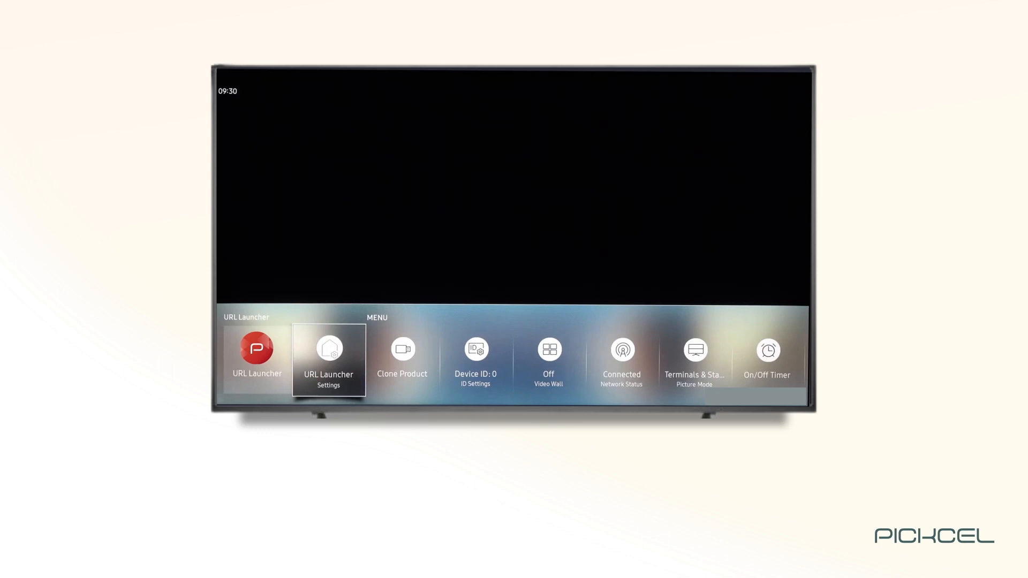
{"action": "left_click", "coordinate": [257, 348]}
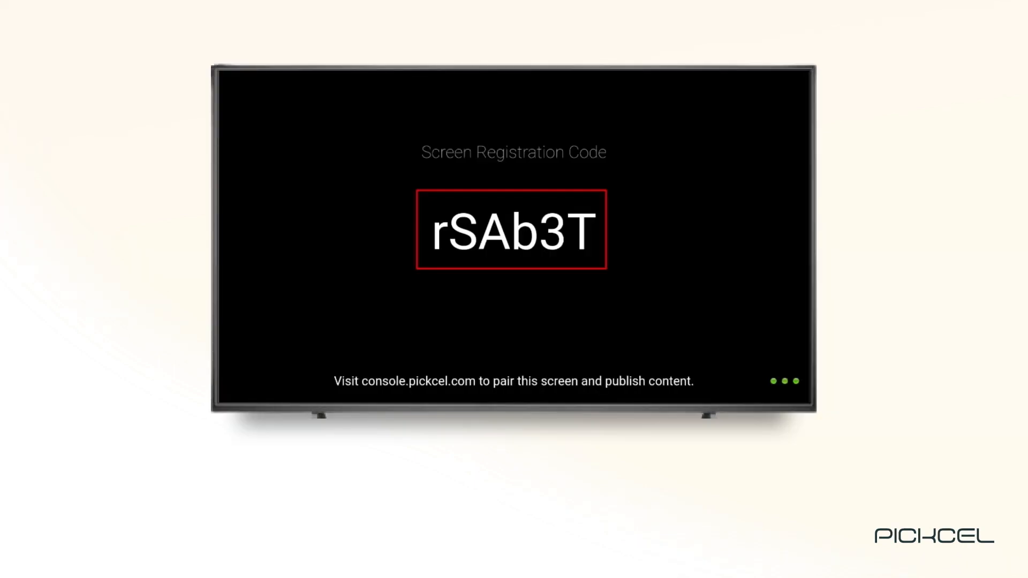